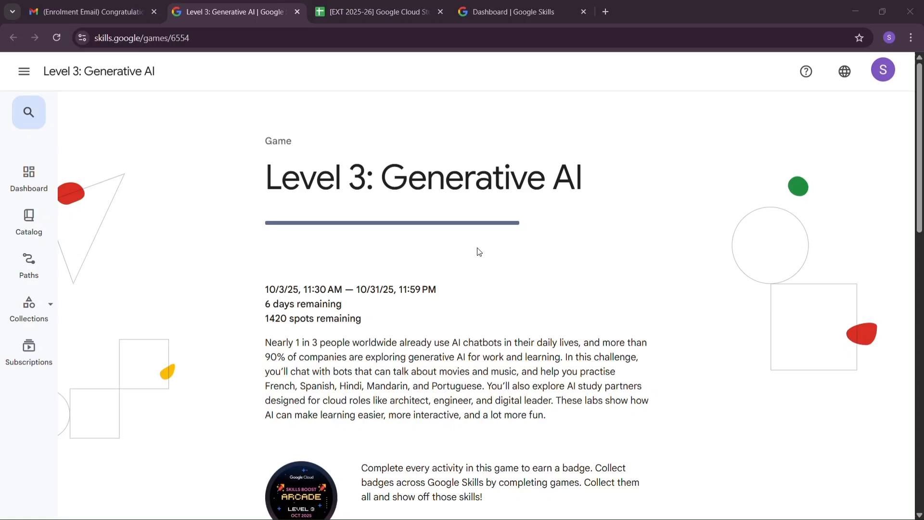
pyautogui.moveTo(616, 238)
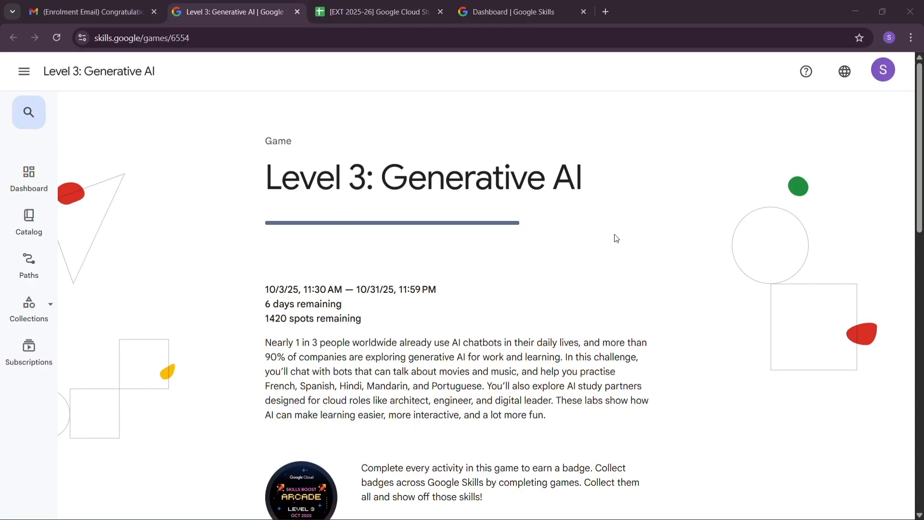
# Scroll down the Level 3 page and expand the Conversations & Creations module's lab list
pyautogui.scroll(-3)
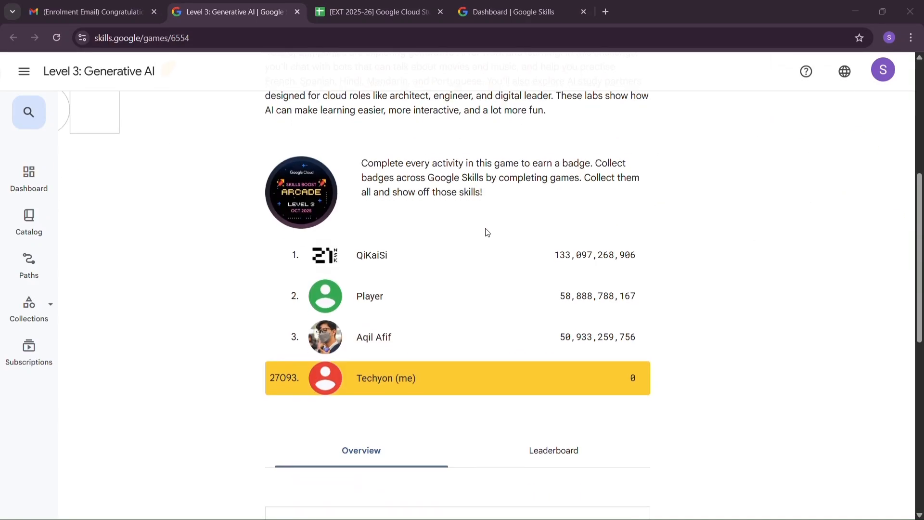
pyautogui.scroll(-3)
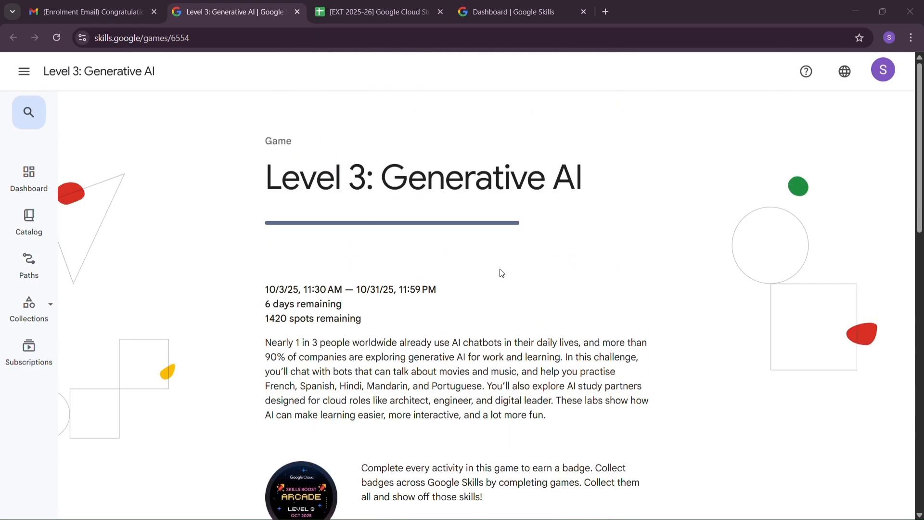
pyautogui.scroll(-3)
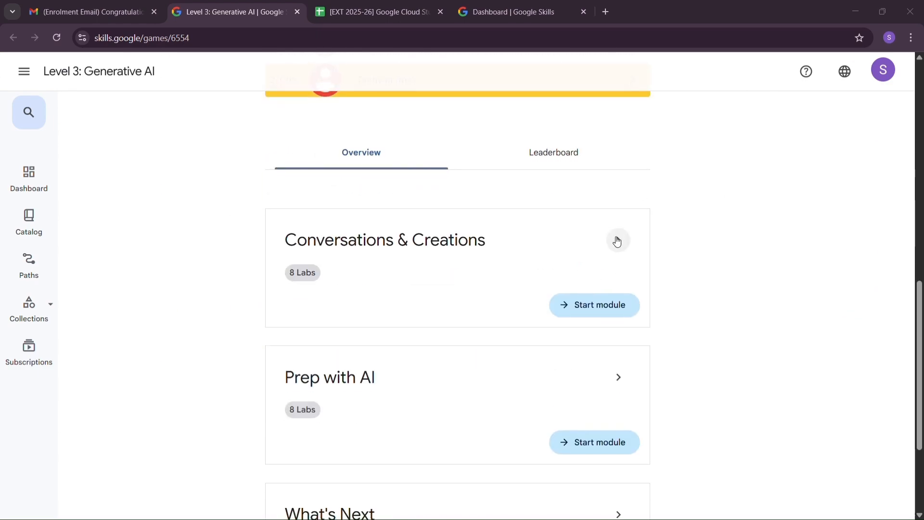
pyautogui.click(617, 241)
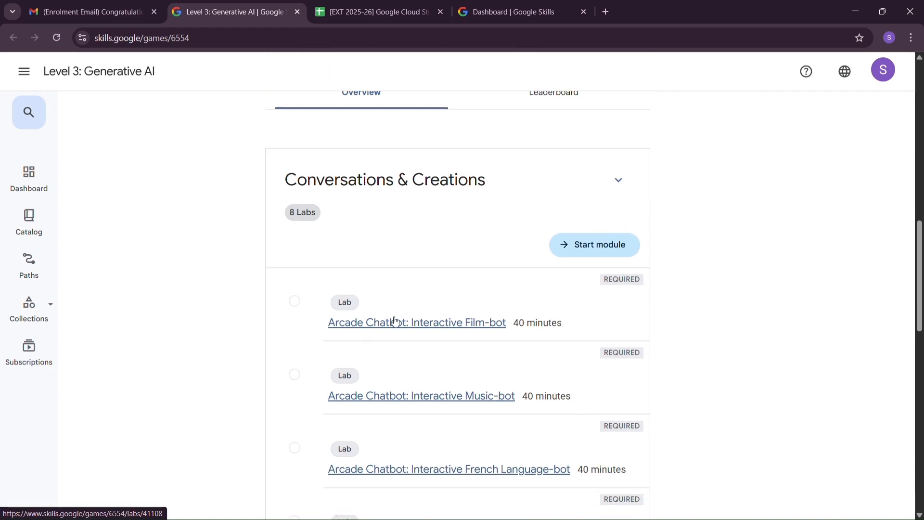
# Launch the Arcade Chatbot: Interactive Film-bot lab and copy its Chat Application URL
pyautogui.click(416, 322)
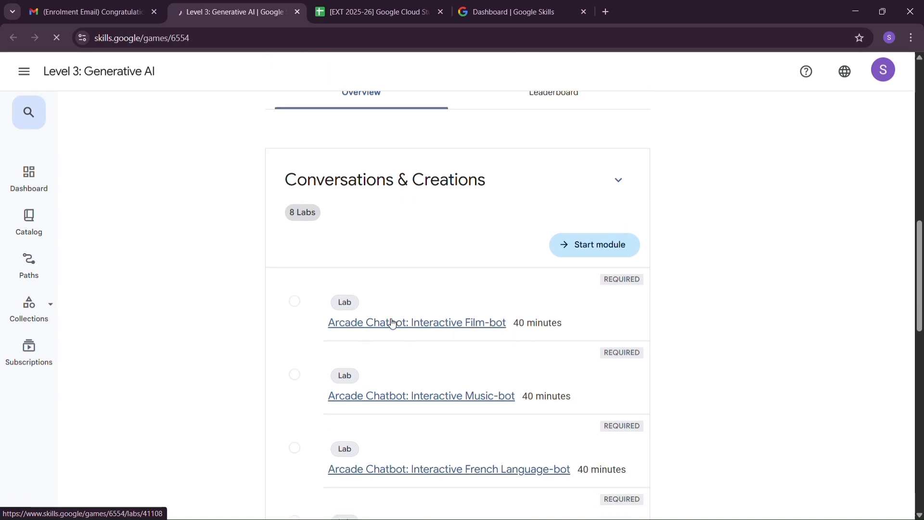
pyautogui.click(417, 322)
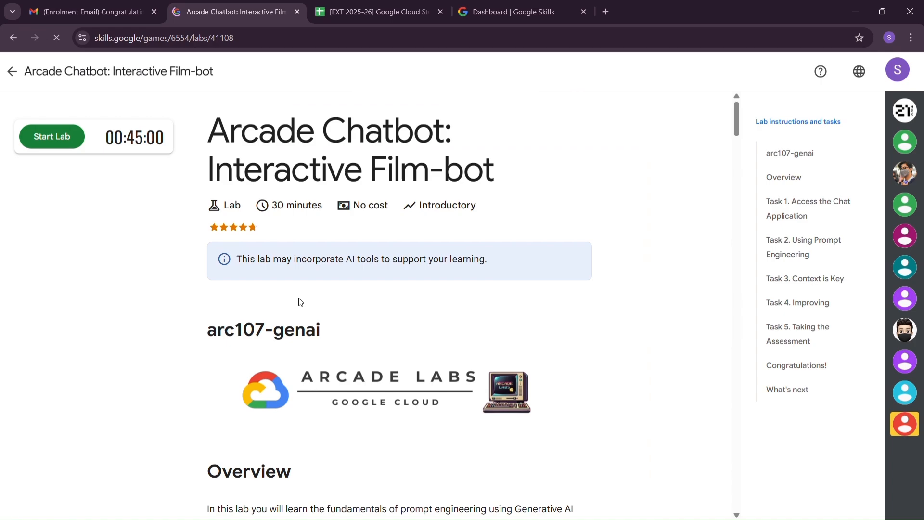
pyautogui.moveTo(73, 145)
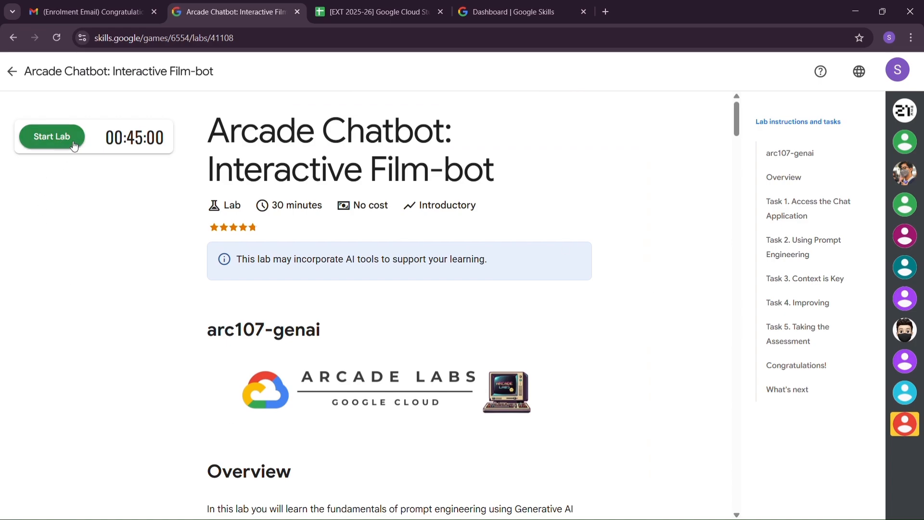
pyautogui.click(52, 137)
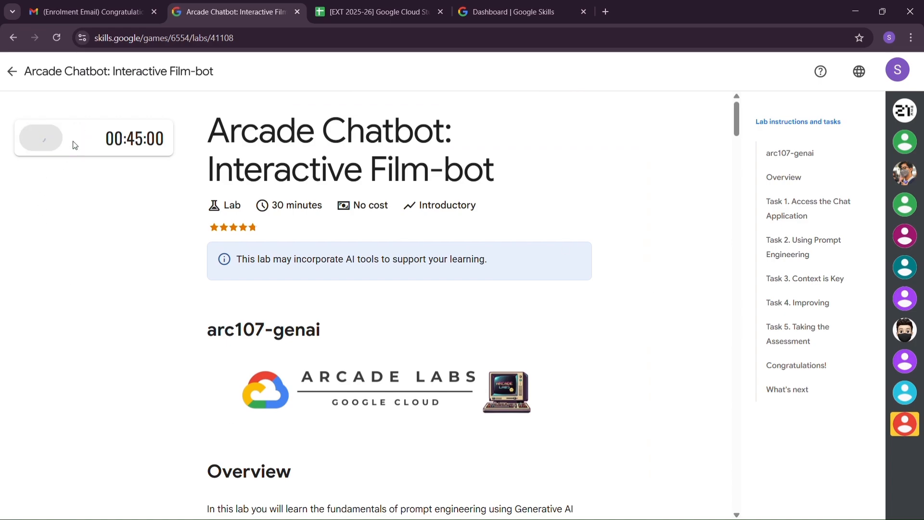
pyautogui.click(39, 138)
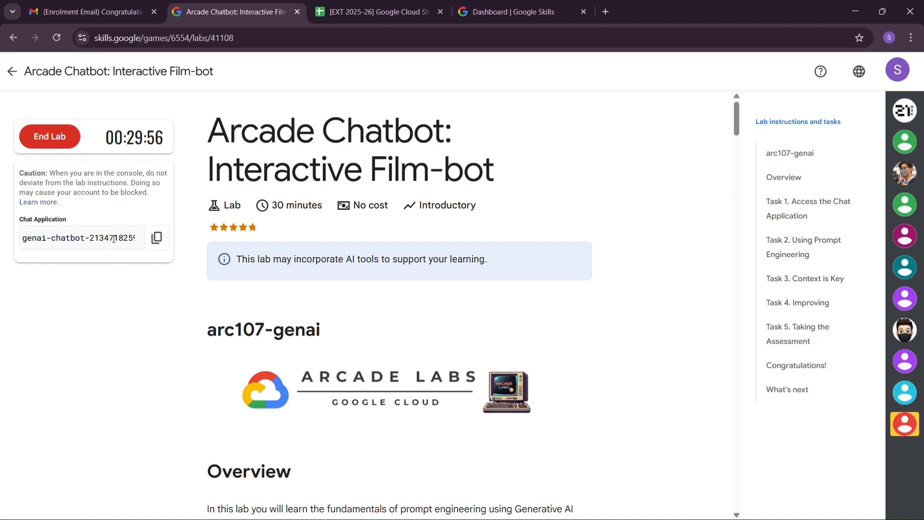
pyautogui.click(156, 237)
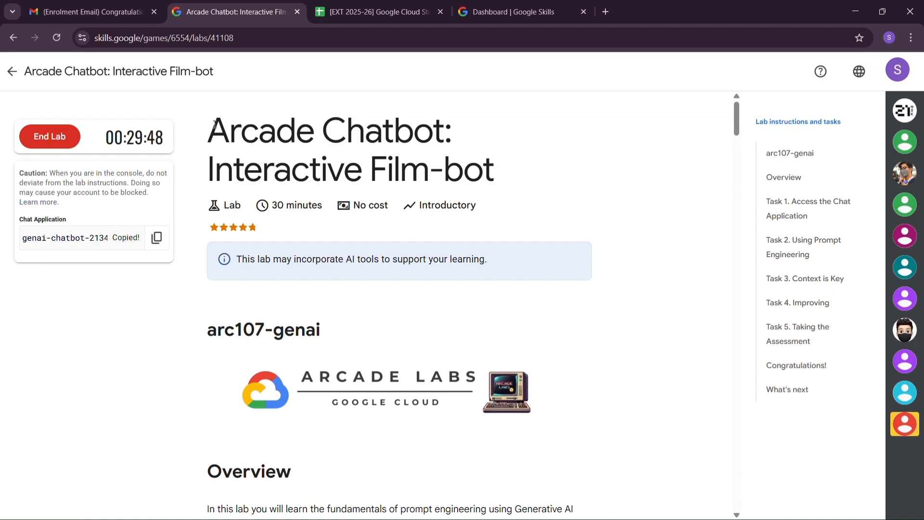
pyautogui.click(909, 38)
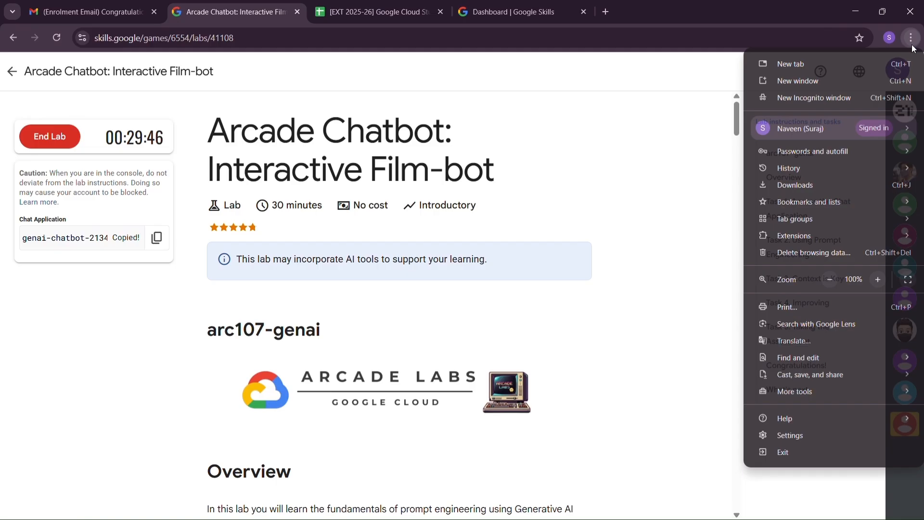
# Open genai-chatbot-213471825997.us-east1.run.app in a new Incognito window
pyautogui.click(813, 97)
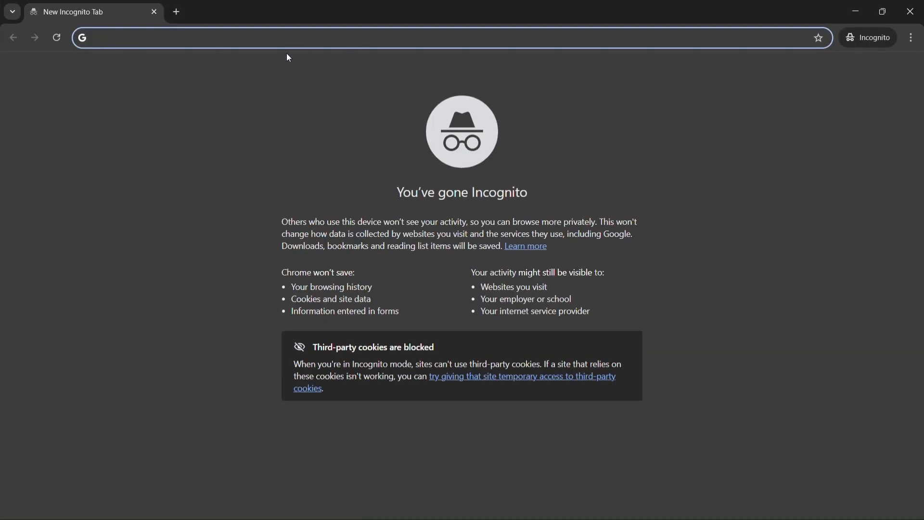
pyautogui.write('genai-chatbot-213471825997.us-east1.run.app')
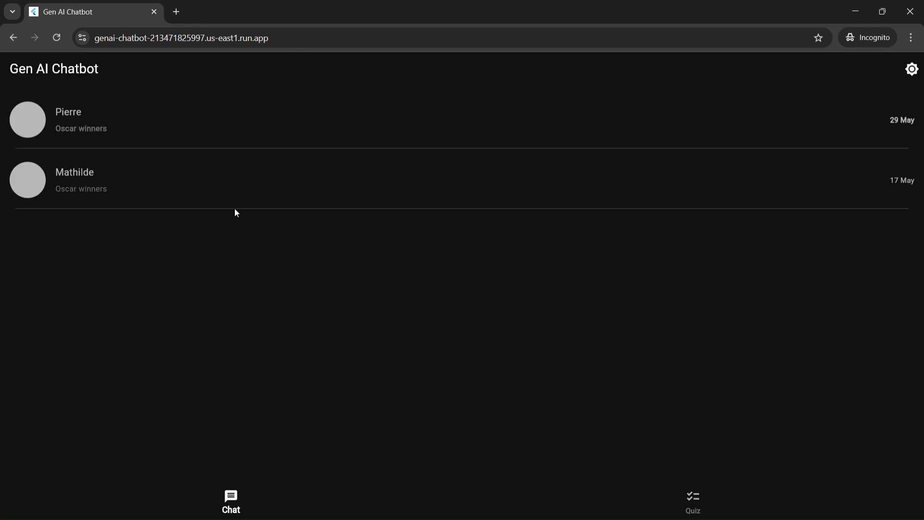
pyautogui.moveTo(703, 281)
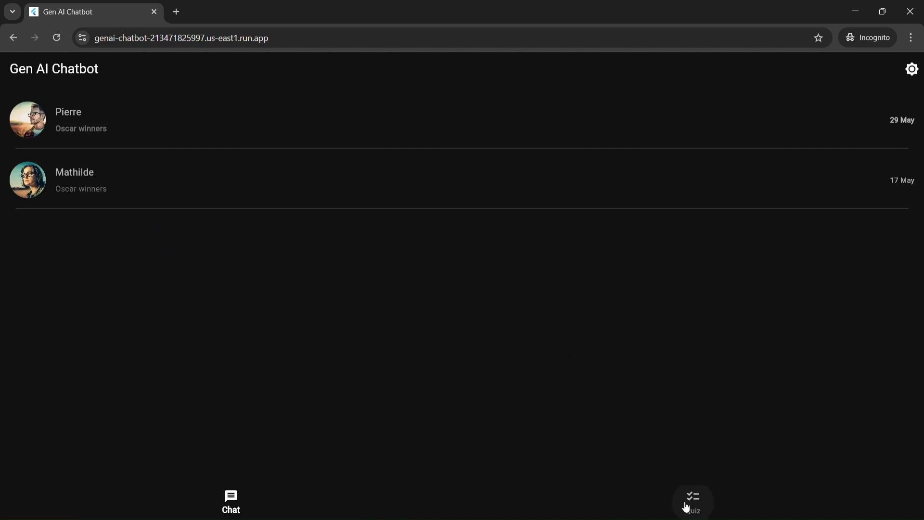
# Start the quiz and answer Kathryn Bigelow for Best Director
pyautogui.click(692, 501)
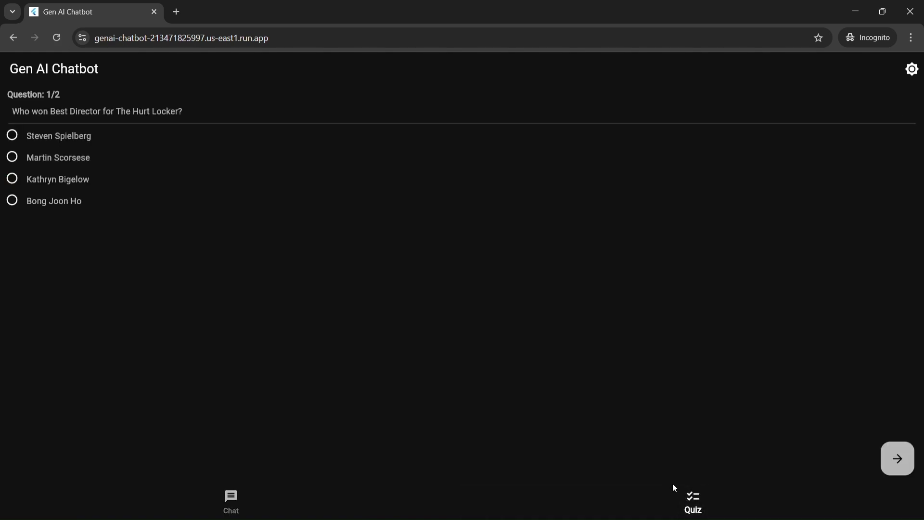
pyautogui.moveTo(60, 128)
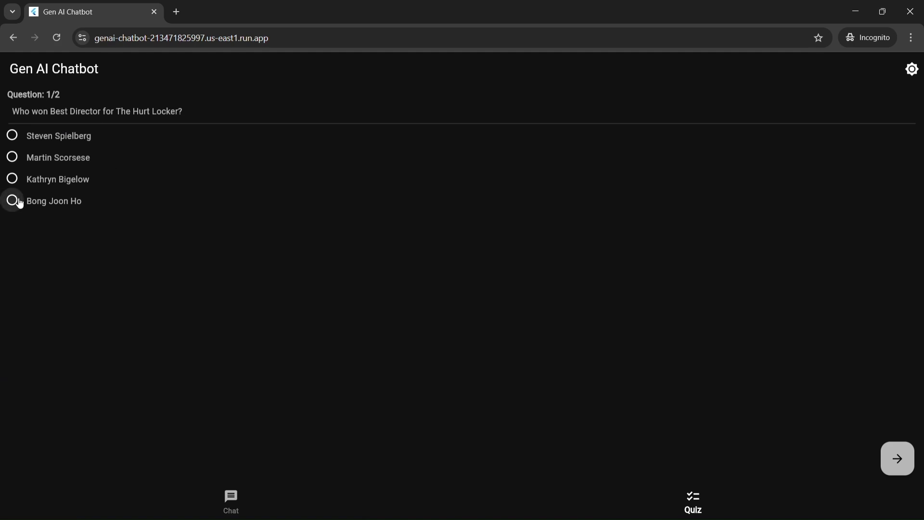
pyautogui.click(12, 179)
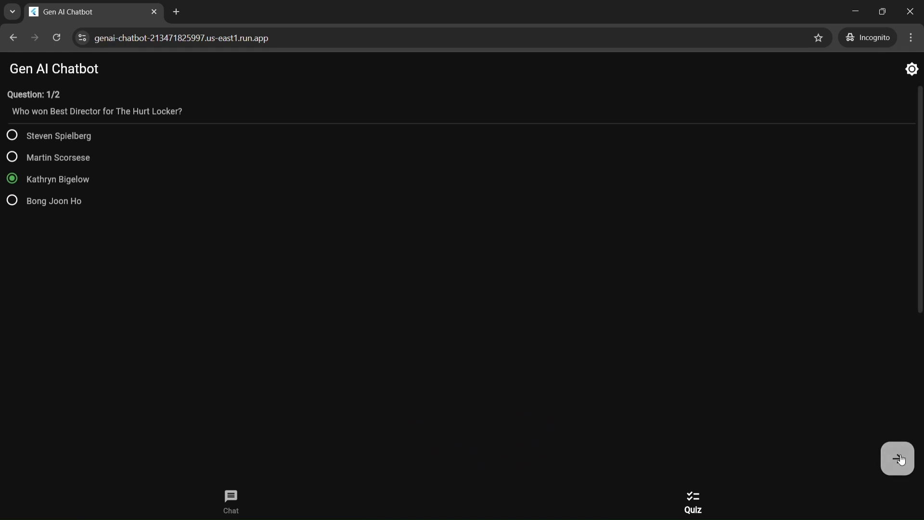
pyautogui.click(896, 457)
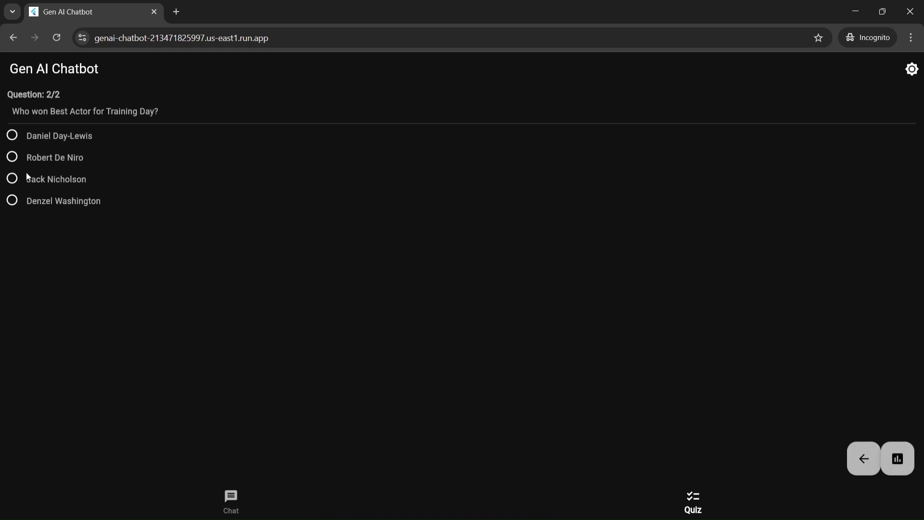
# Answer Denzel Washington for Best Actor, submit the quiz, and minimize the chatbot window
pyautogui.click(12, 179)
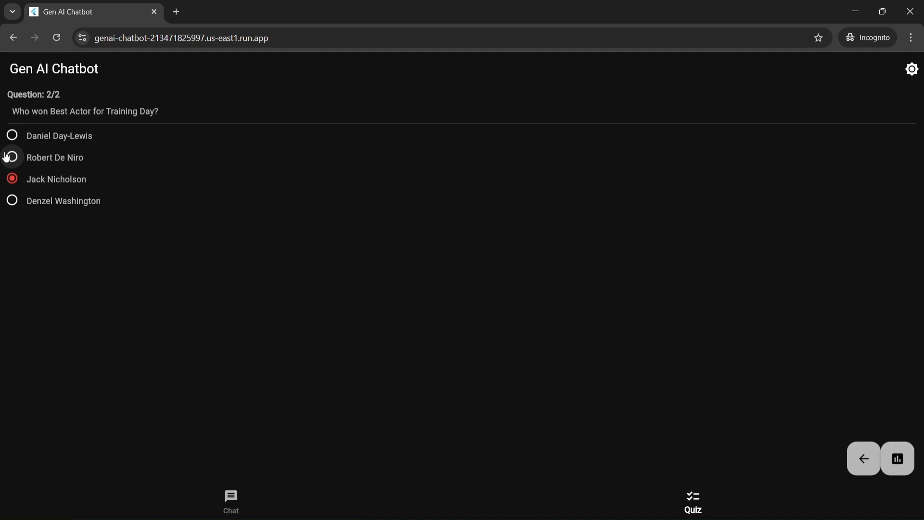
pyautogui.click(12, 200)
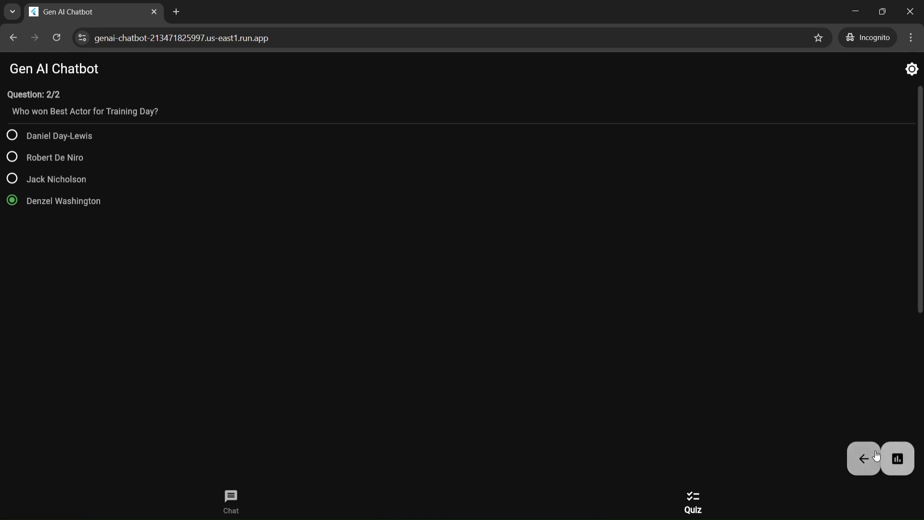
pyautogui.click(863, 458)
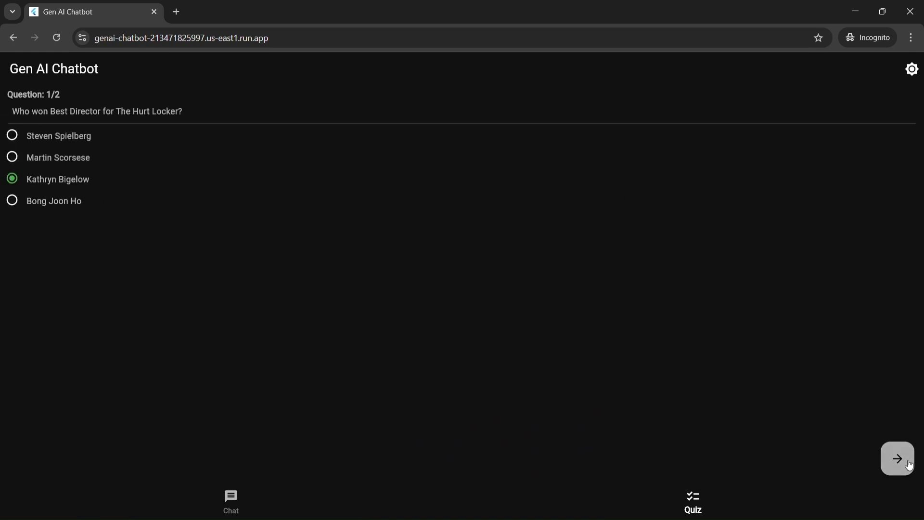
pyautogui.click(896, 459)
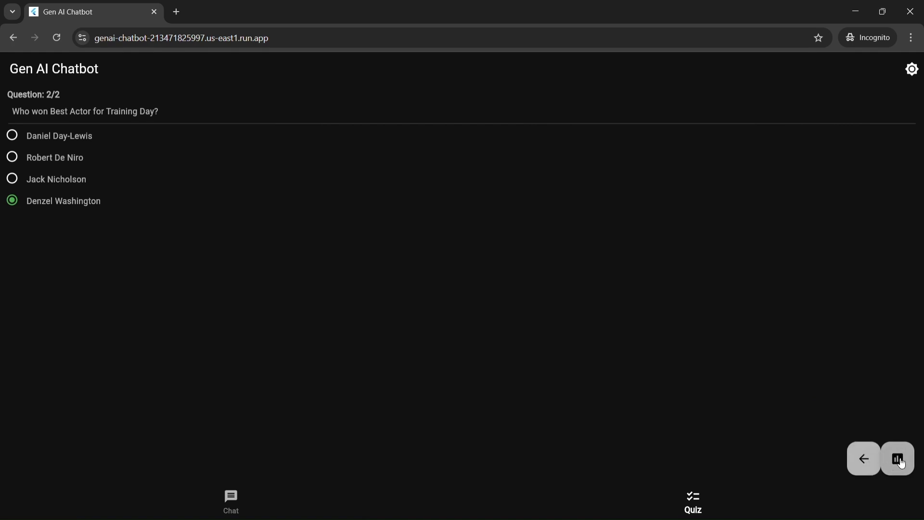
pyautogui.click(896, 458)
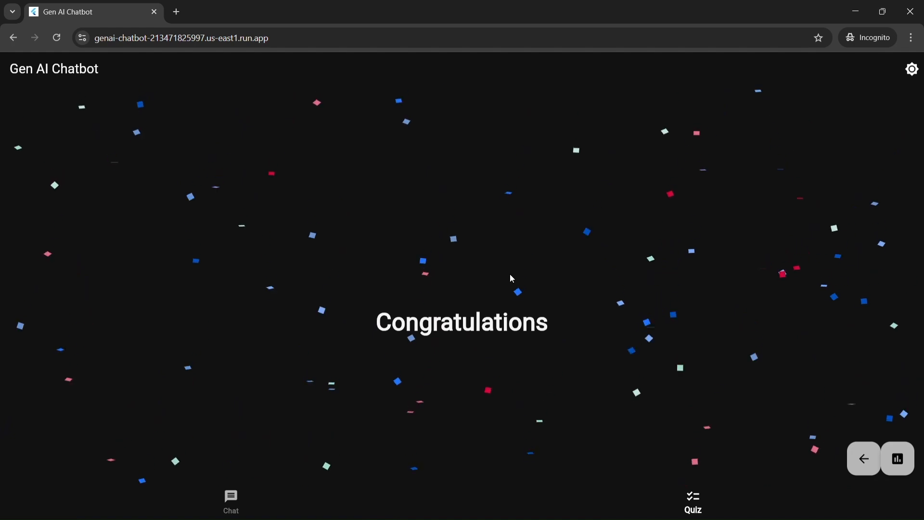
pyautogui.click(236, 11)
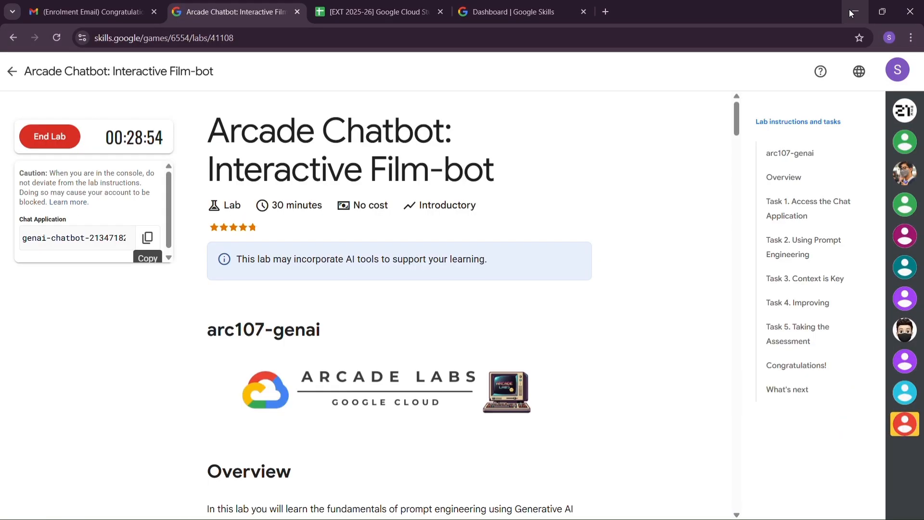
# Scroll to Task 5 and run Check my progress to mark the assessment completed
pyautogui.scroll(-3)
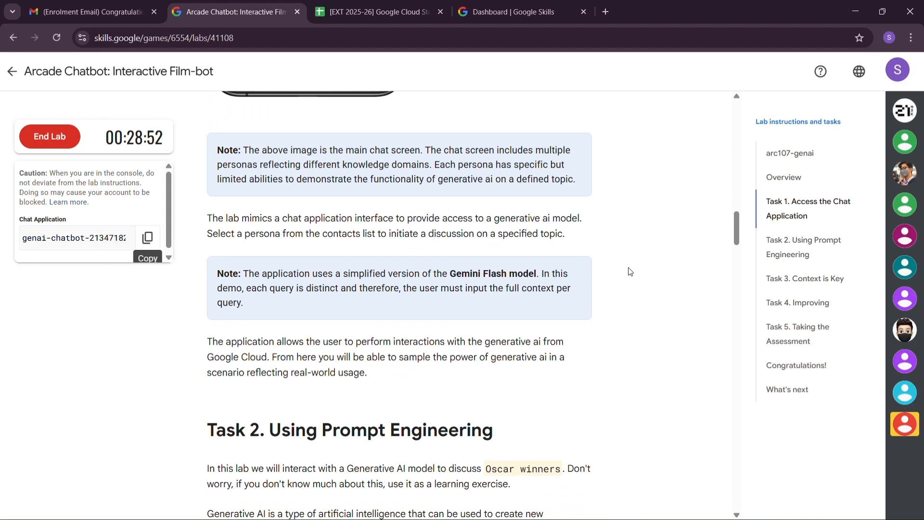
pyautogui.scroll(-3)
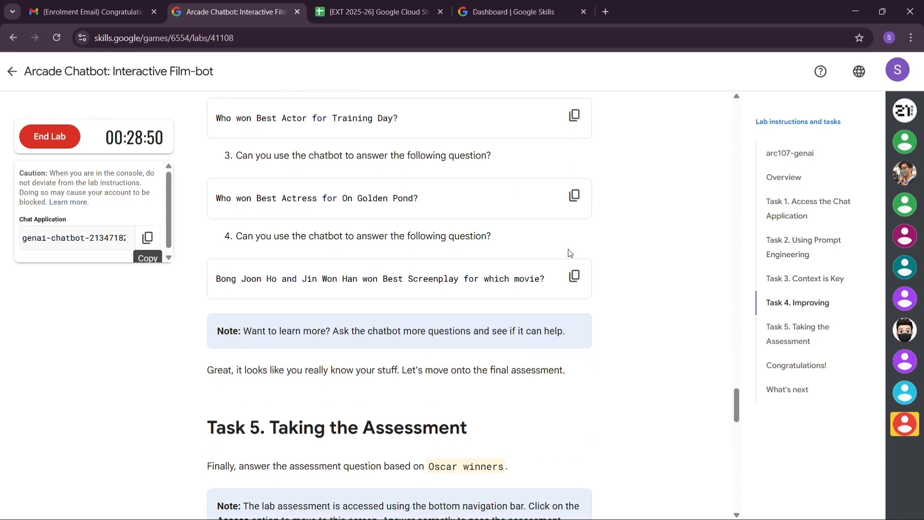
pyautogui.scroll(-3)
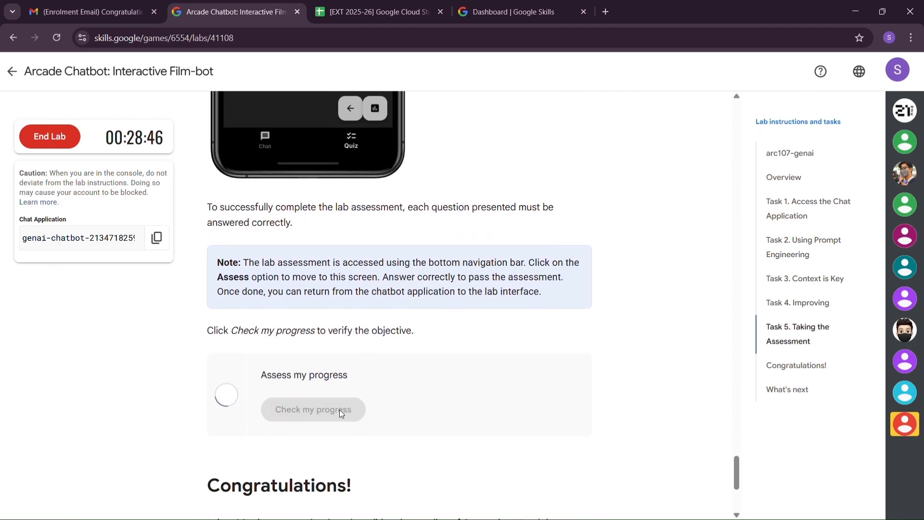
pyautogui.click(313, 410)
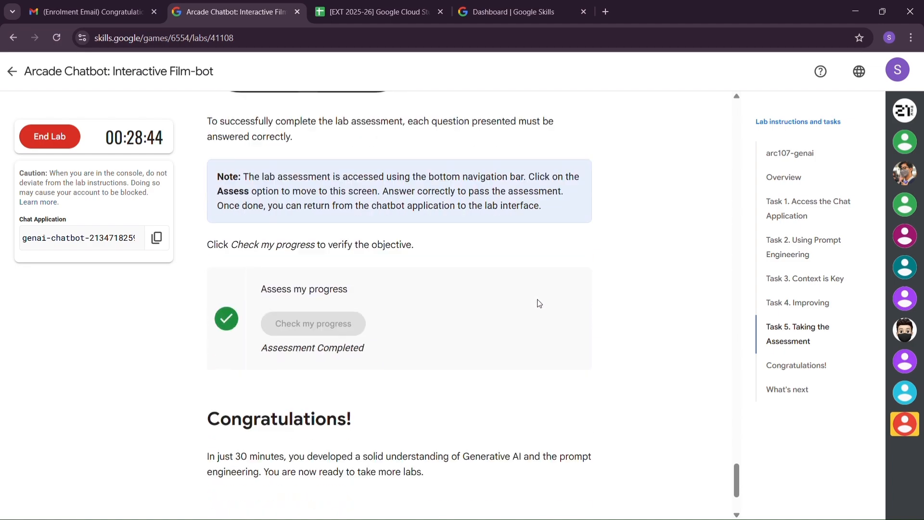